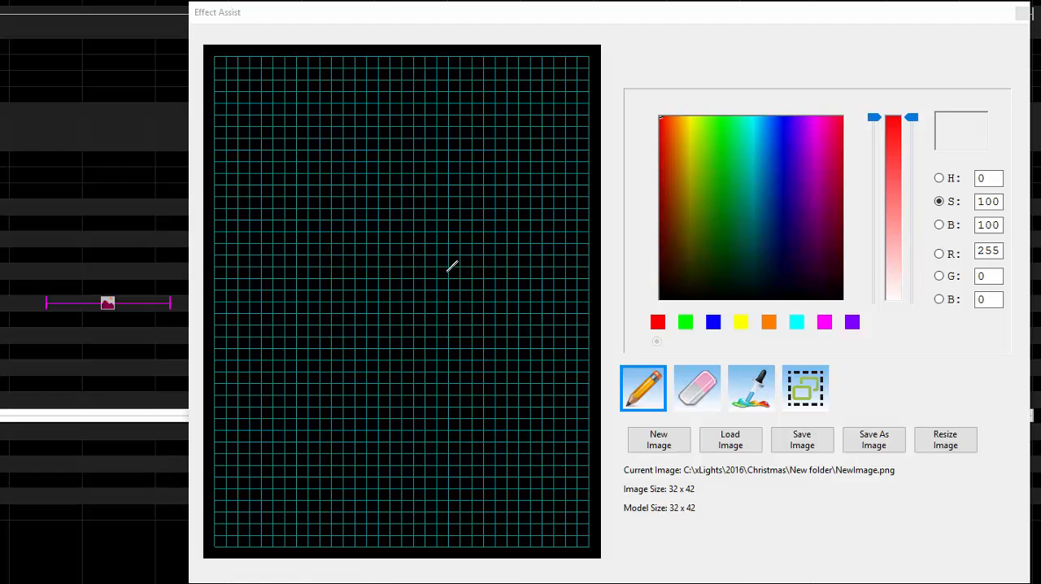
{"action": "mouse_move", "coordinate": [591, 87]}
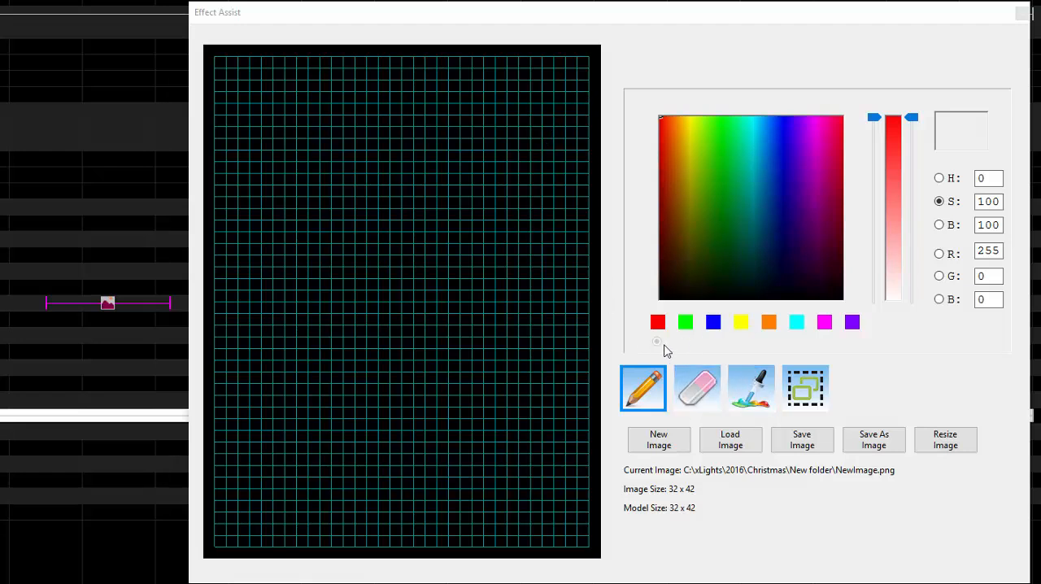
Sketch a test red ring with a stroke inside, then wipe the test drawing clear
{"action": "left_click_drag", "start_coordinate": [351, 145], "coordinate": [386, 145]}
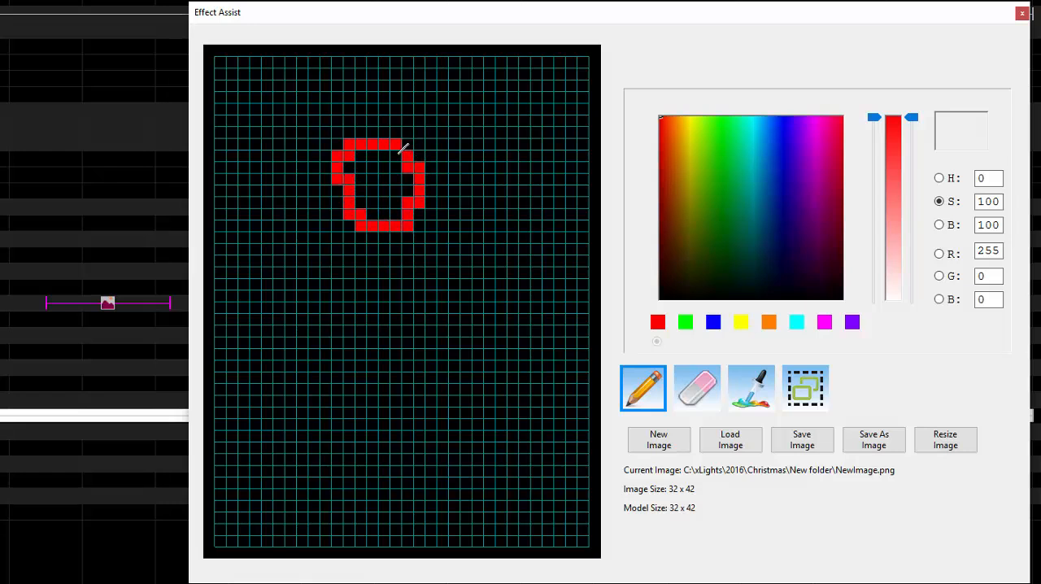
{"action": "left_click", "coordinate": [366, 179]}
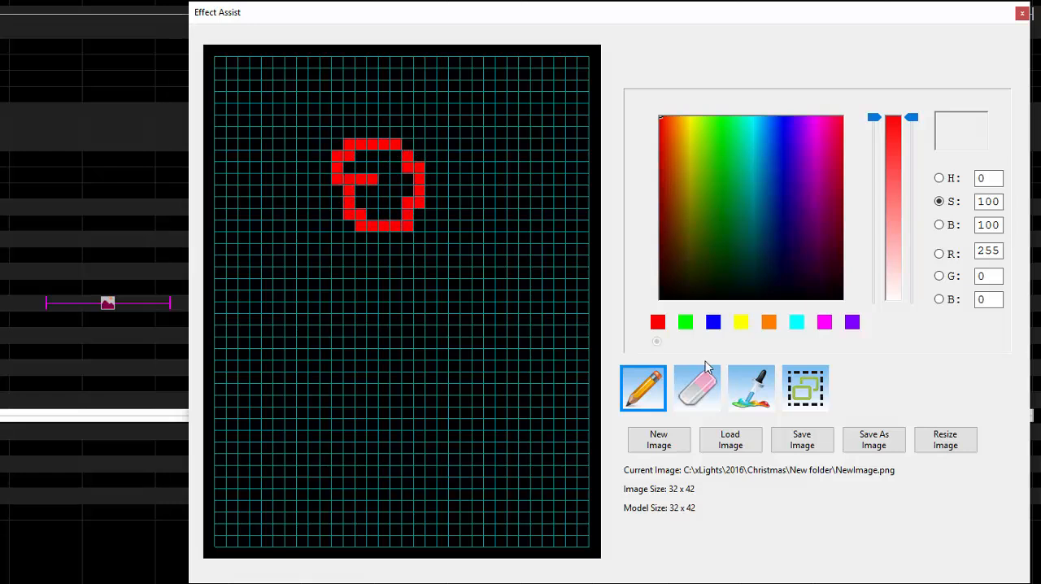
{"action": "left_click", "coordinate": [696, 387]}
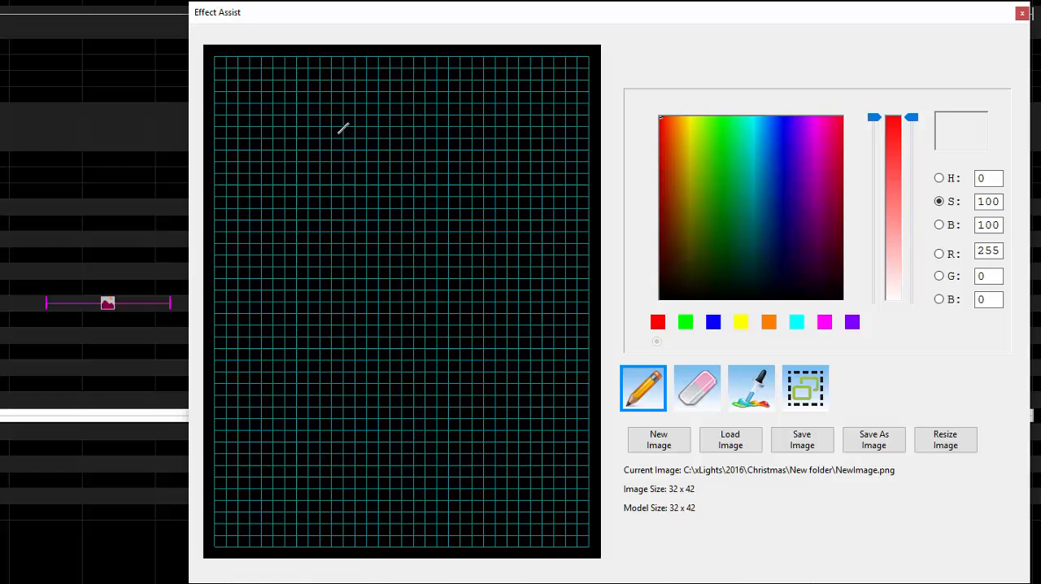
Draw a red sun-like pixel face near the top and switch to the Select tool
{"action": "left_click_drag", "start_coordinate": [341, 122], "coordinate": [423, 183]}
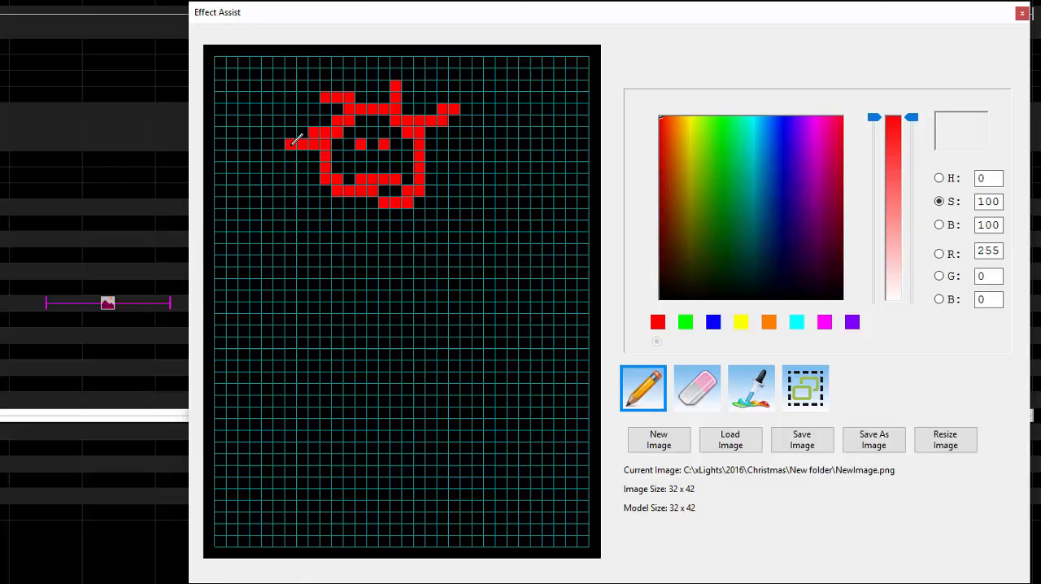
{"action": "left_click", "coordinate": [805, 388]}
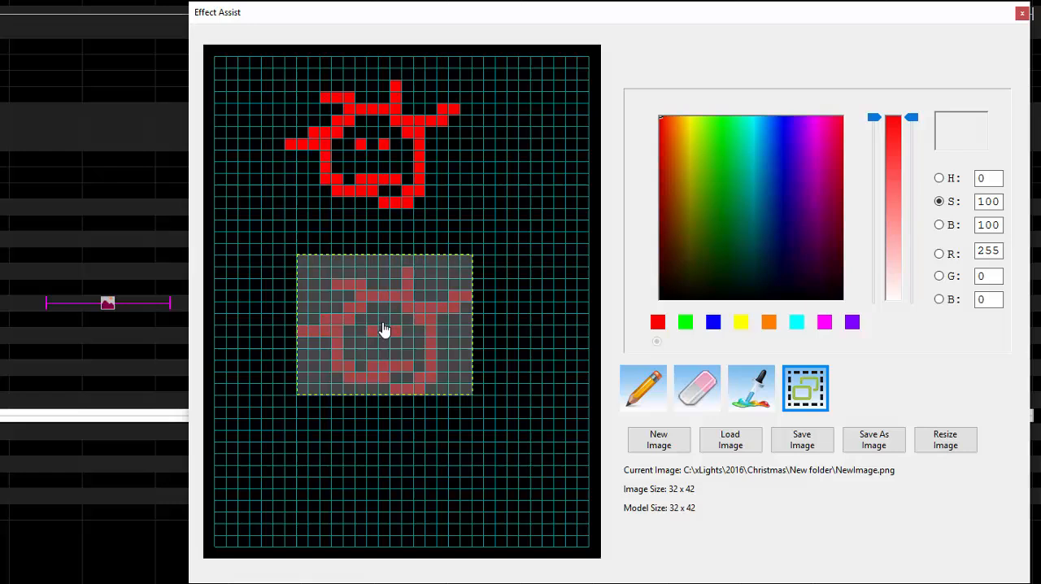
Paste red face copies lower down and at the bottom left of the grid
{"action": "left_click_drag", "start_coordinate": [384, 330], "coordinate": [451, 386]}
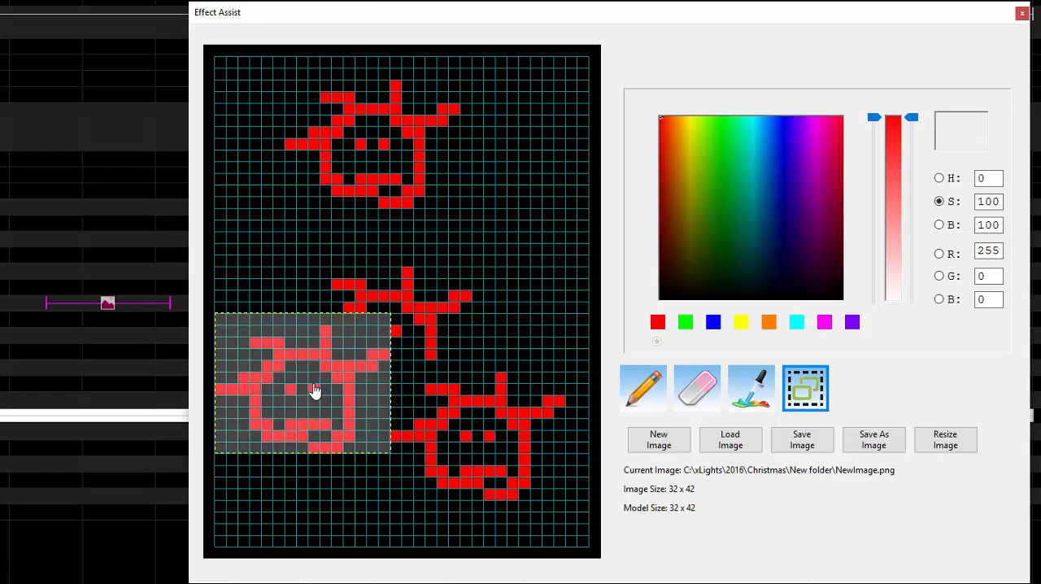
{"action": "left_click_drag", "start_coordinate": [314, 390], "coordinate": [504, 230]}
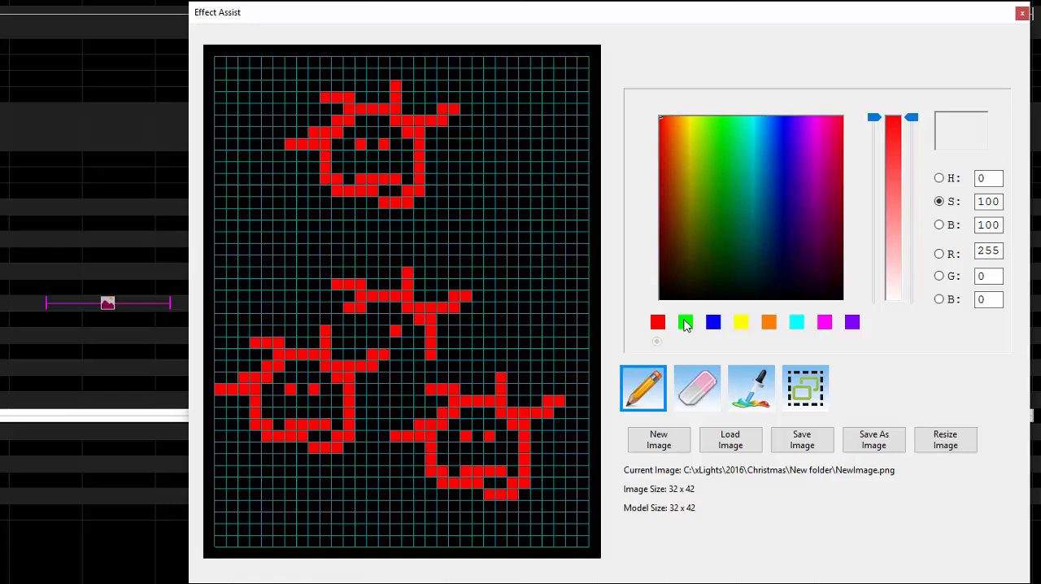
Change the drawing colour to green and select a red face to duplicate
{"action": "left_click", "coordinate": [685, 322]}
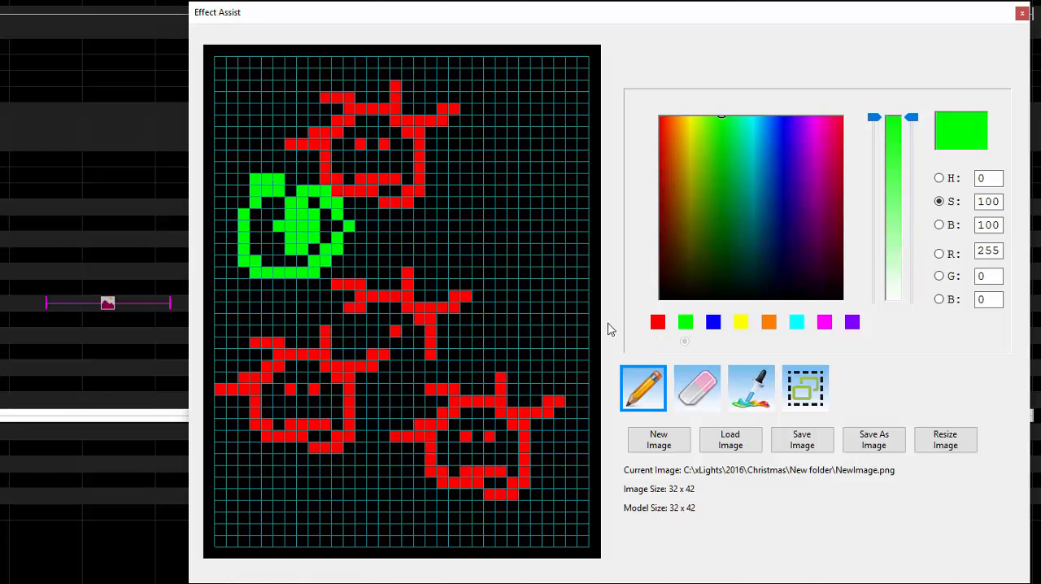
{"action": "left_click_drag", "start_coordinate": [402, 155], "coordinate": [577, 293]}
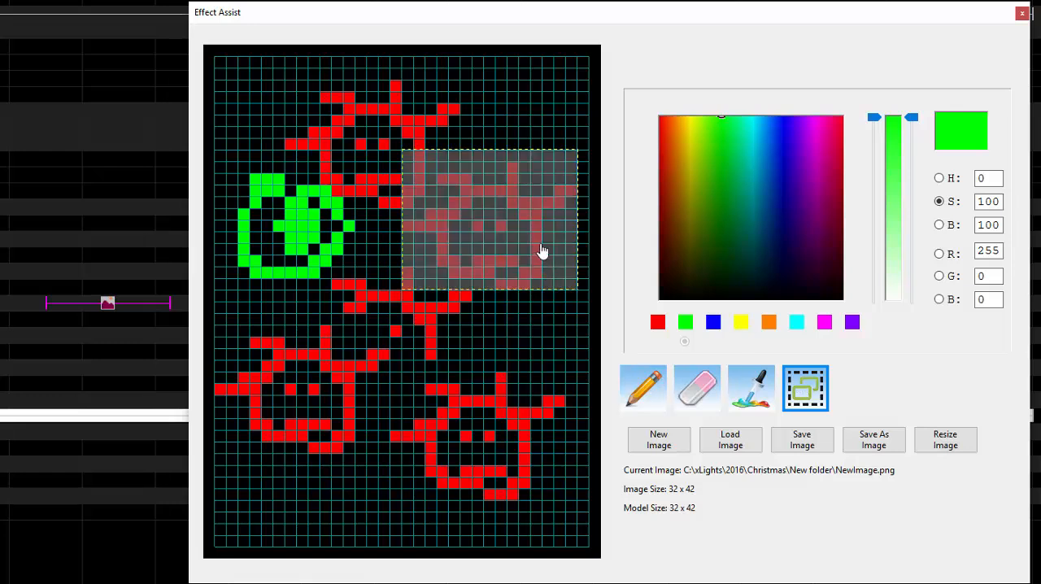
Paste a red face copy on the right side, then select the green face for copying
{"action": "left_click_drag", "start_coordinate": [543, 250], "coordinate": [520, 238]}
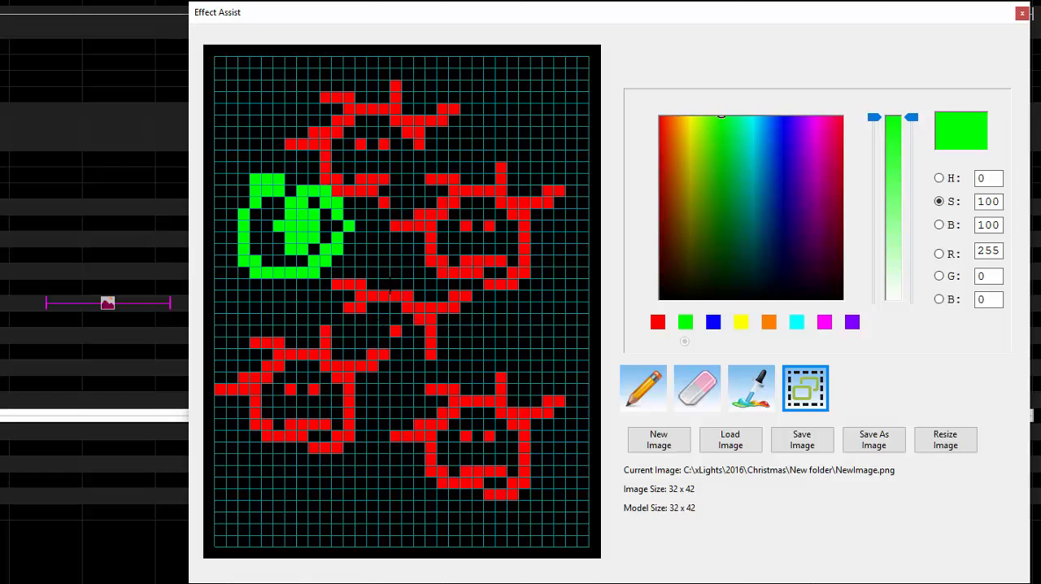
{"action": "left_click_drag", "start_coordinate": [378, 265], "coordinate": [484, 382]}
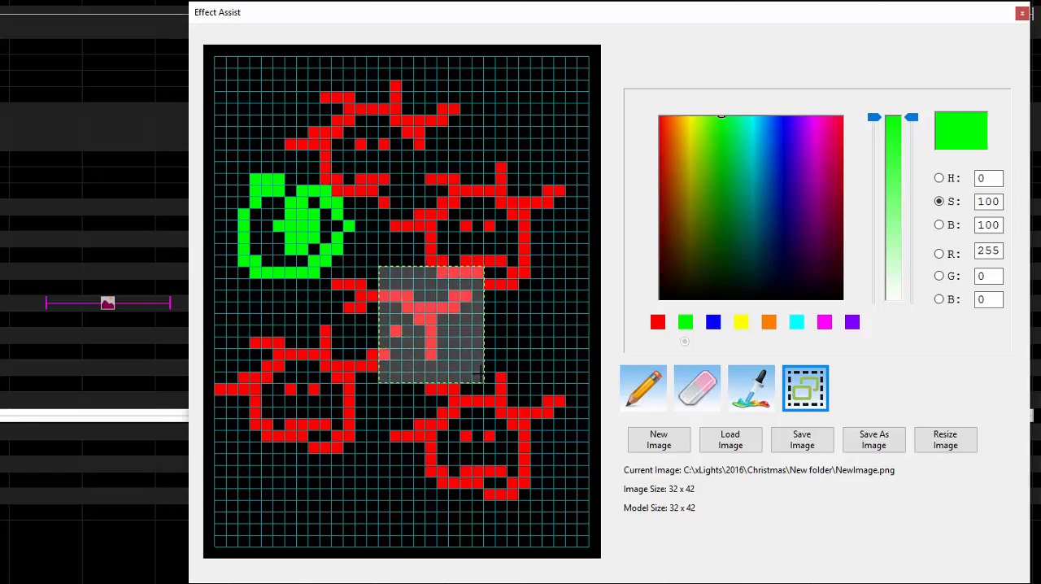
{"action": "left_click_drag", "start_coordinate": [429, 321], "coordinate": [289, 227]}
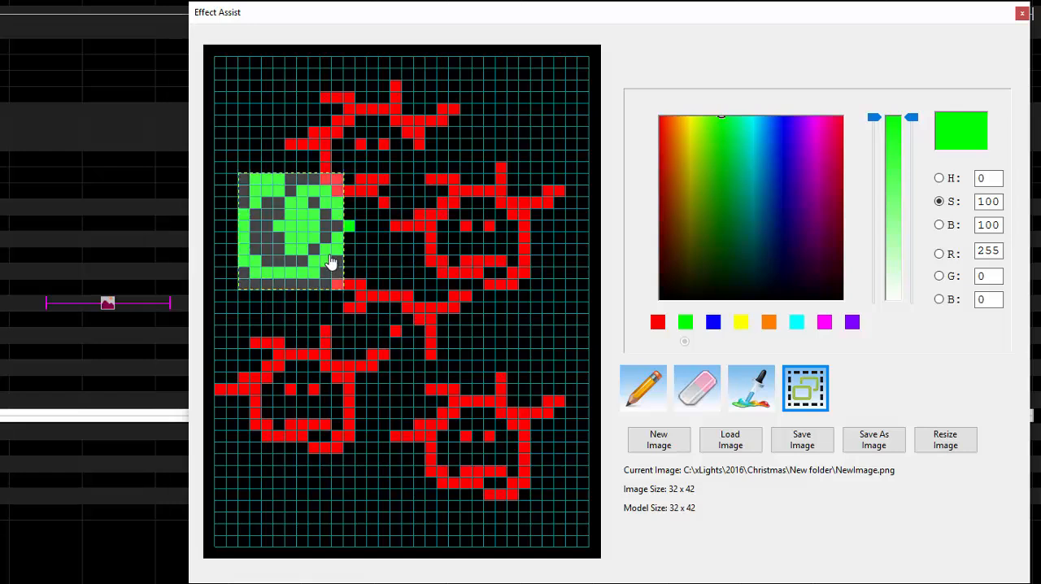
Paste green face copies around the grid and at the top right, then select the middle area
{"action": "left_click_drag", "start_coordinate": [289, 232], "coordinate": [313, 463]}
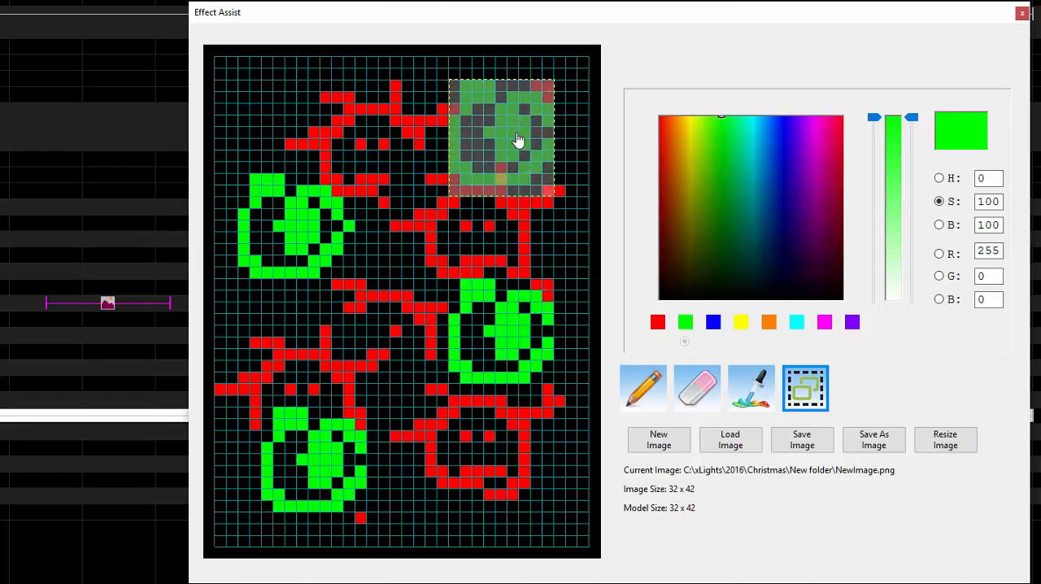
{"action": "left_click_drag", "start_coordinate": [500, 134], "coordinate": [508, 325]}
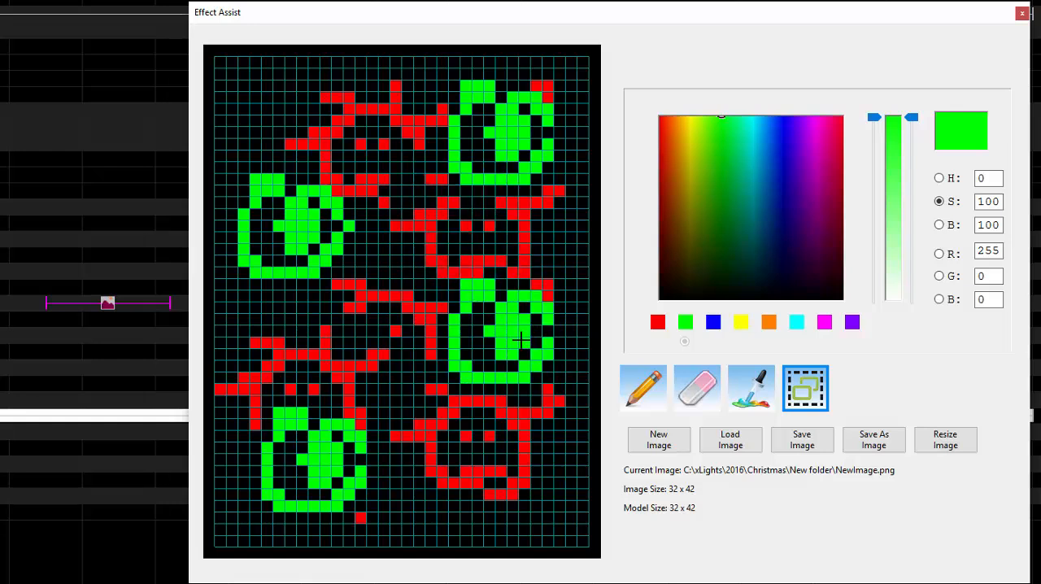
{"action": "left_click_drag", "start_coordinate": [378, 252], "coordinate": [521, 419]}
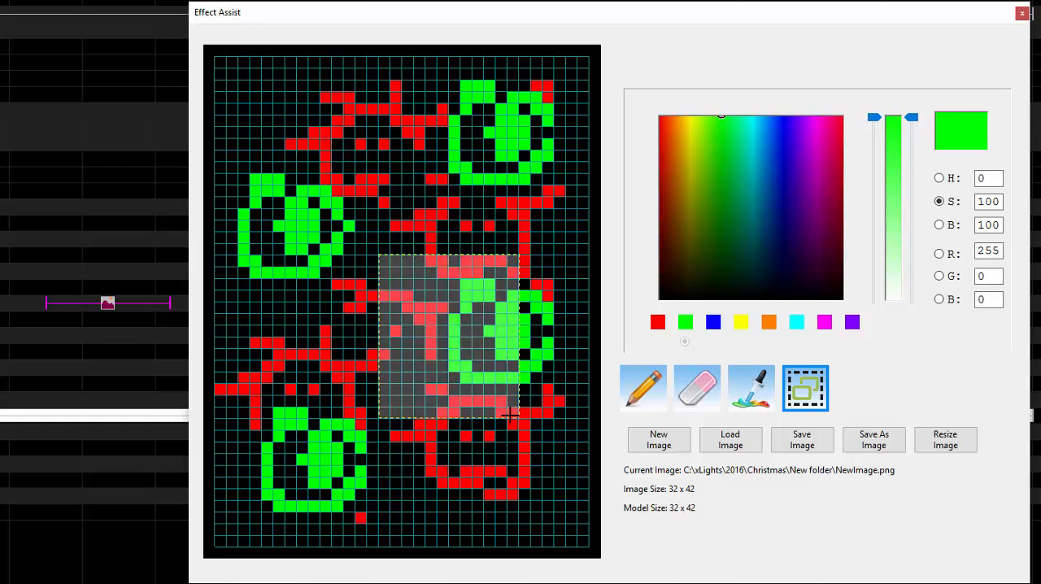